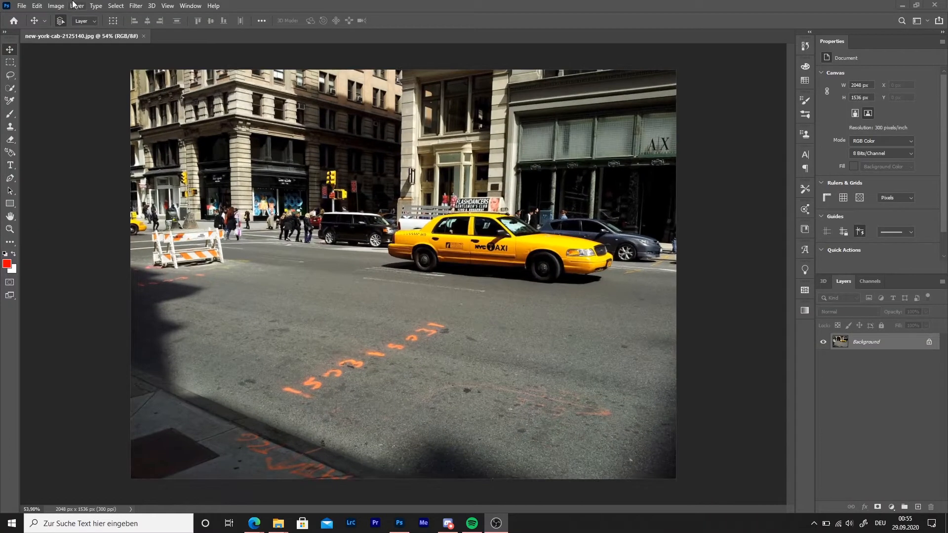
Bring up the Select menu's selection commands for the street photo
left_click(114, 6)
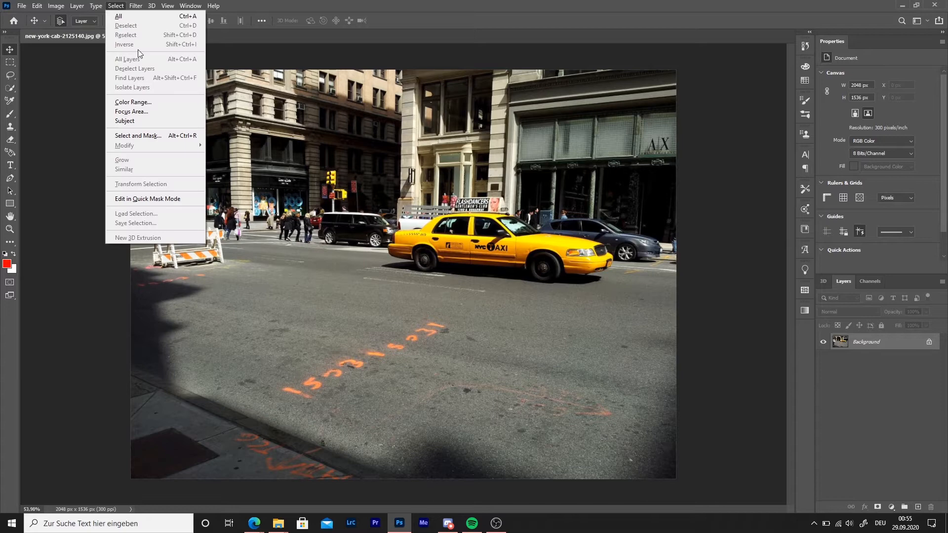
Enter Select and Mask and paint a quick selection over the yellow taxi
left_click(139, 136)
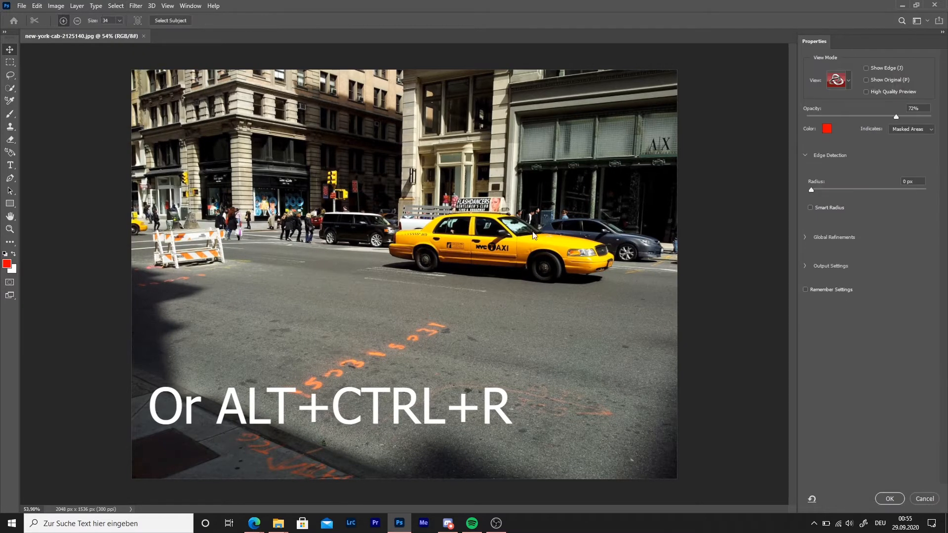
left_click(836, 80)
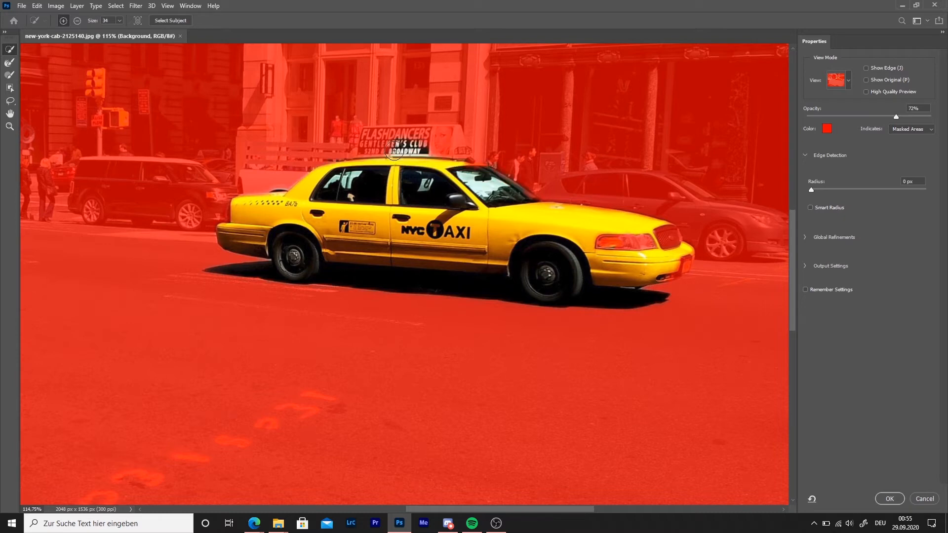
key("alt")
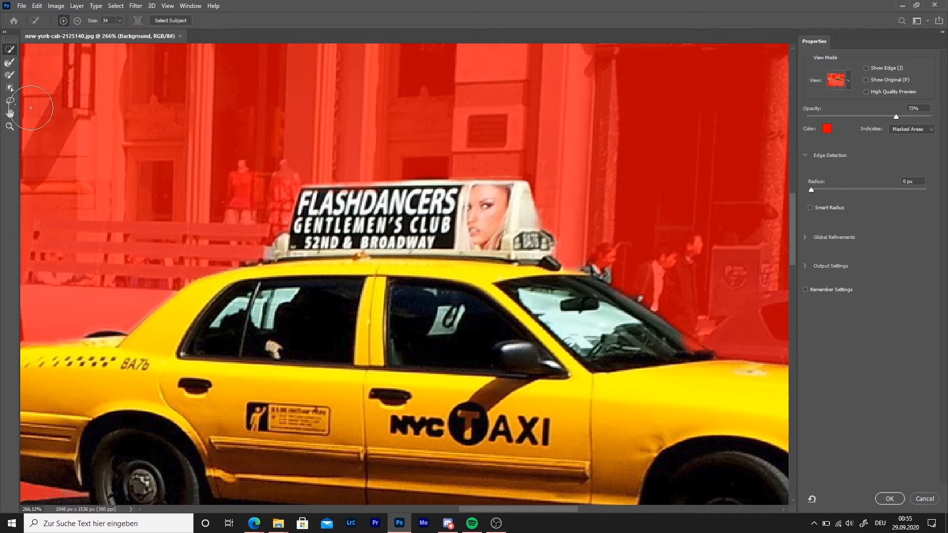
Refine the mask edge along the taxi's outline and apply the selection with OK
left_click(9, 63)
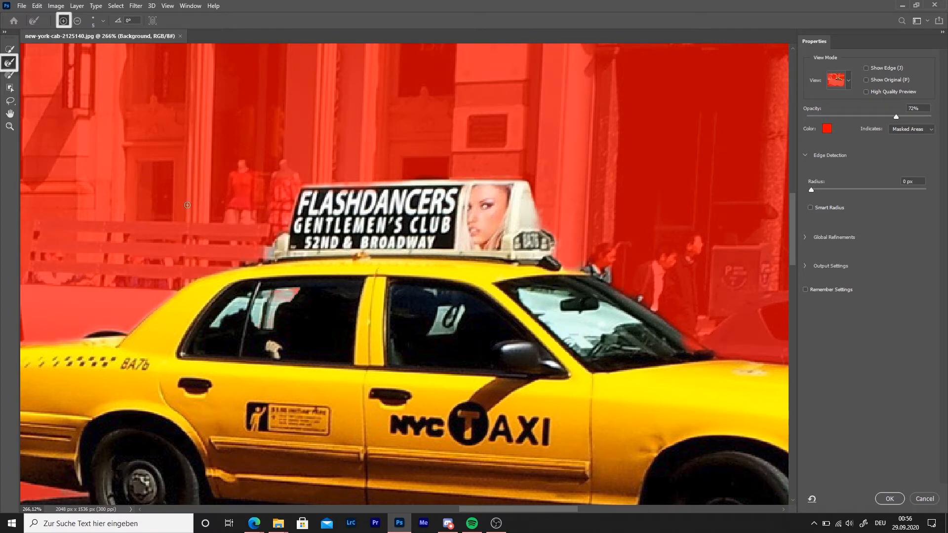
left_click(93, 19)
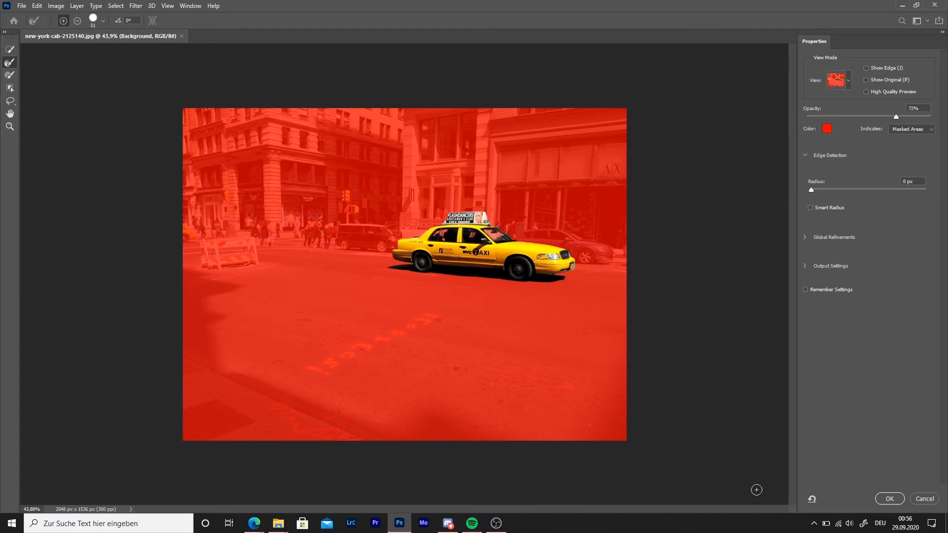
left_click(889, 499)
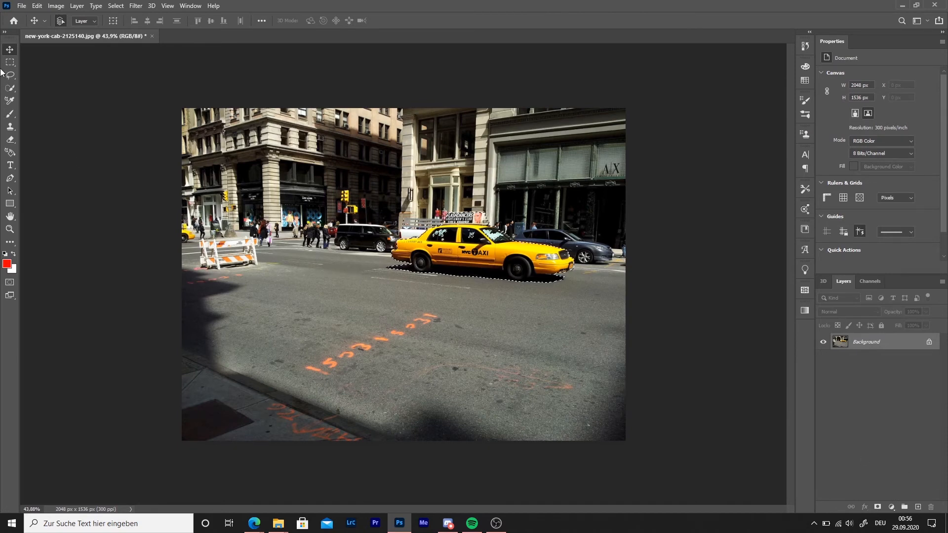
Invert the selection so the street and buildings are selected instead of the taxi
left_click(10, 62)
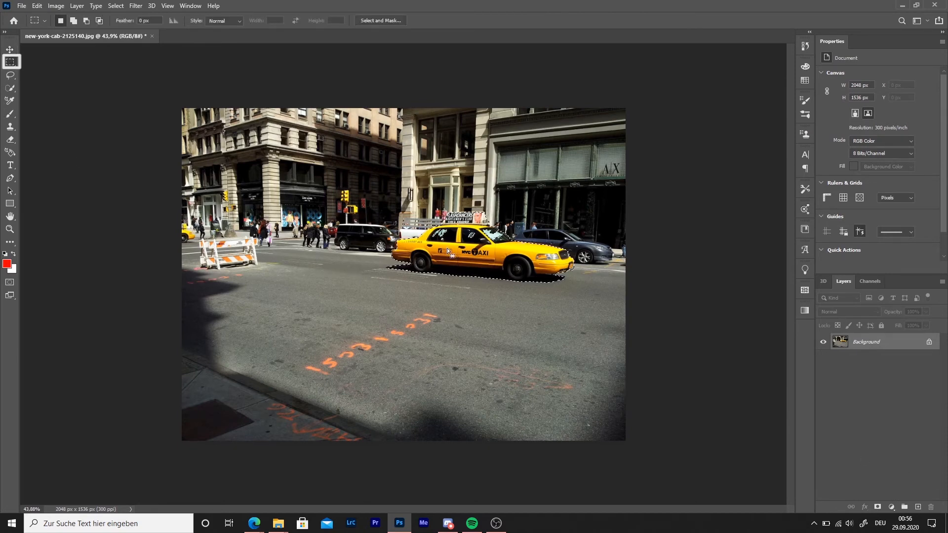
right_click(450, 260)
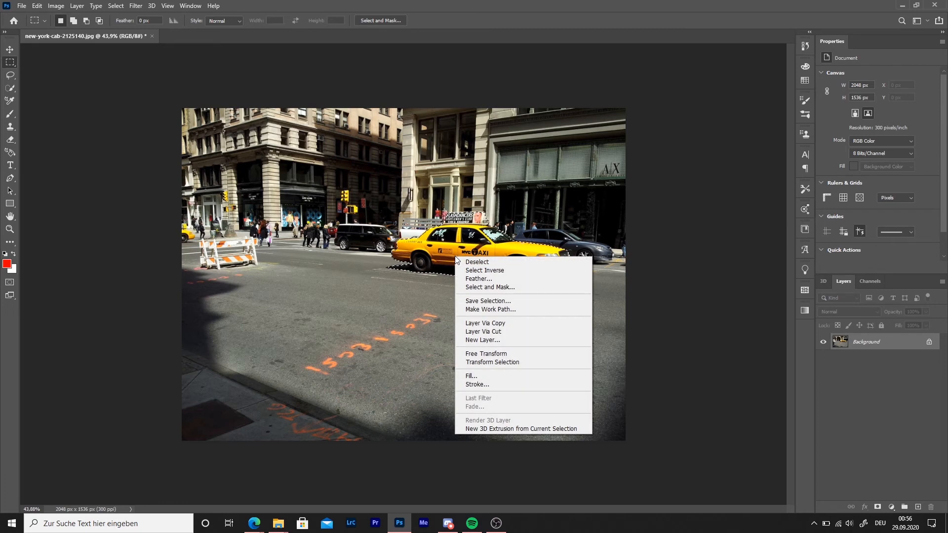
mouse_move(484, 270)
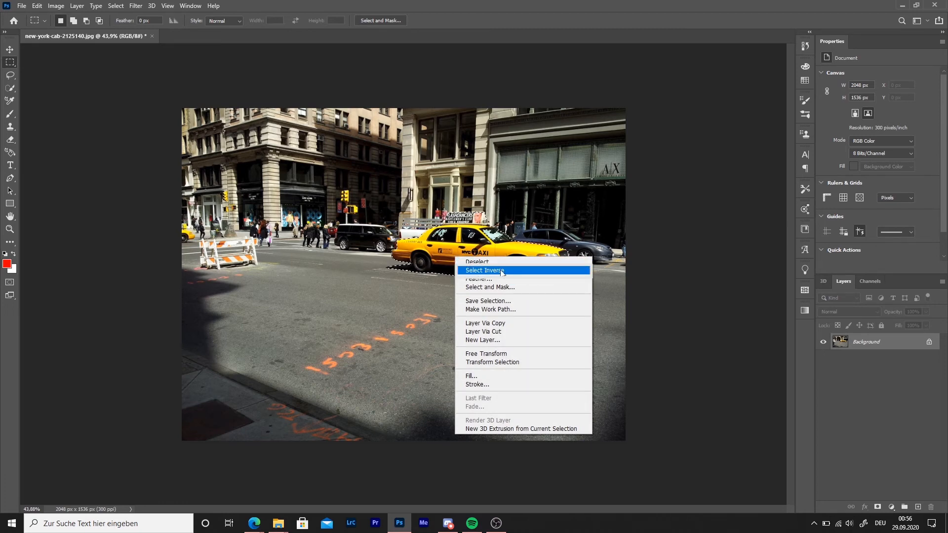
left_click(484, 271)
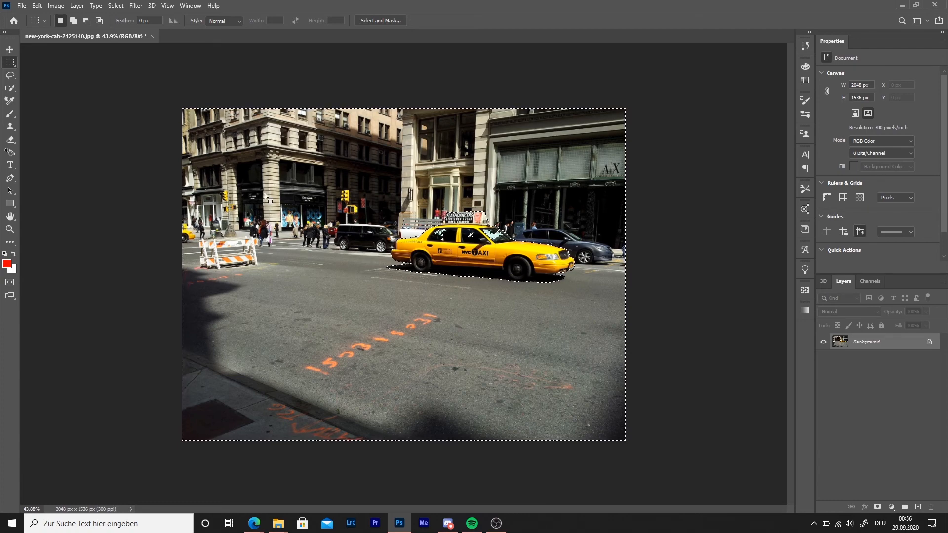
left_click(56, 6)
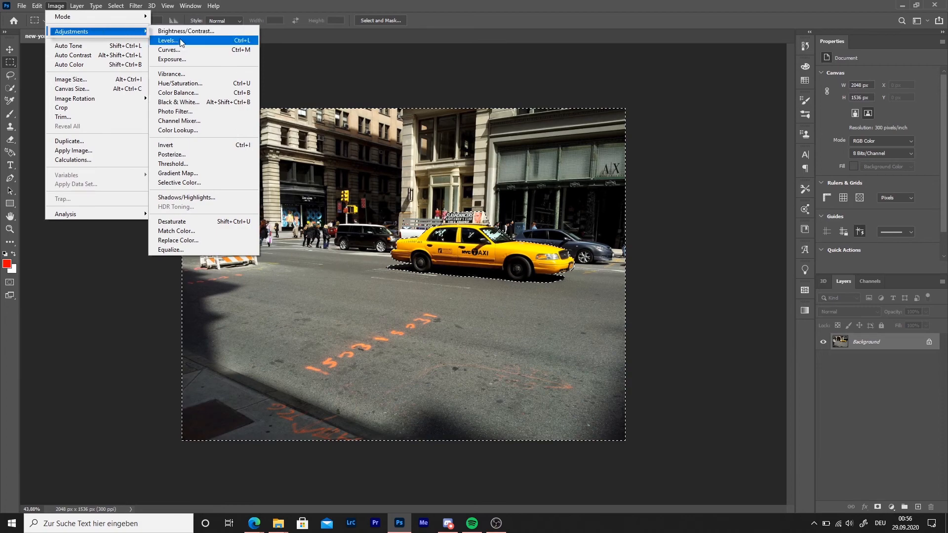
Apply a Black & White adjustment to the background, keeping the taxi yellow
left_click(178, 101)
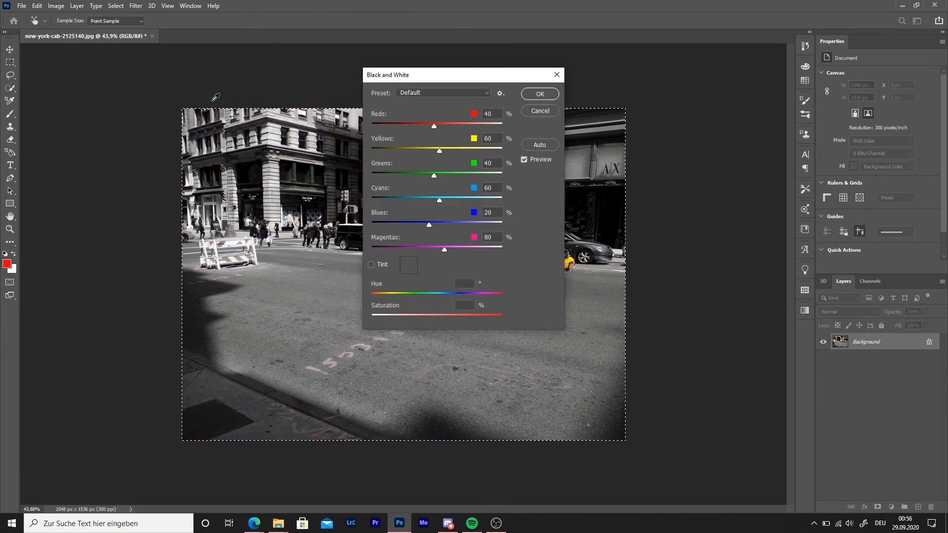